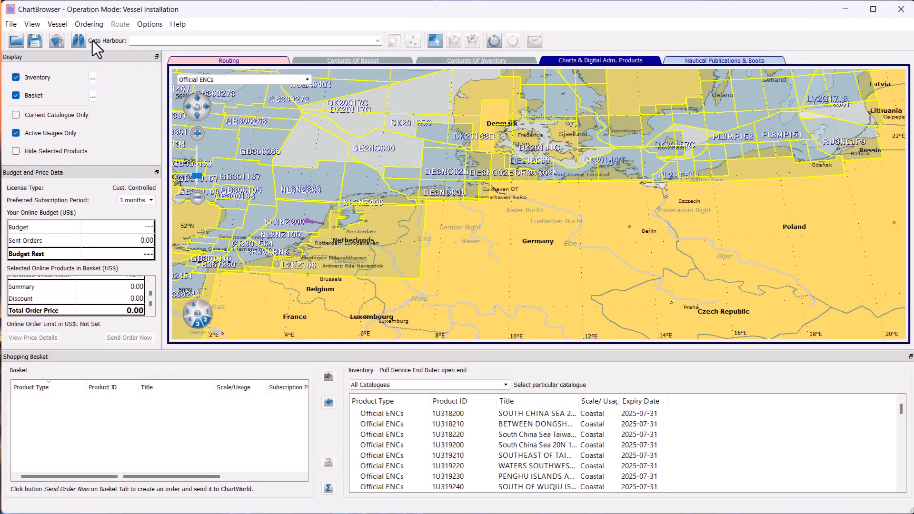
Step: Show the Responses from ChartWorld list from the Ordering menu
left_click(88, 23)
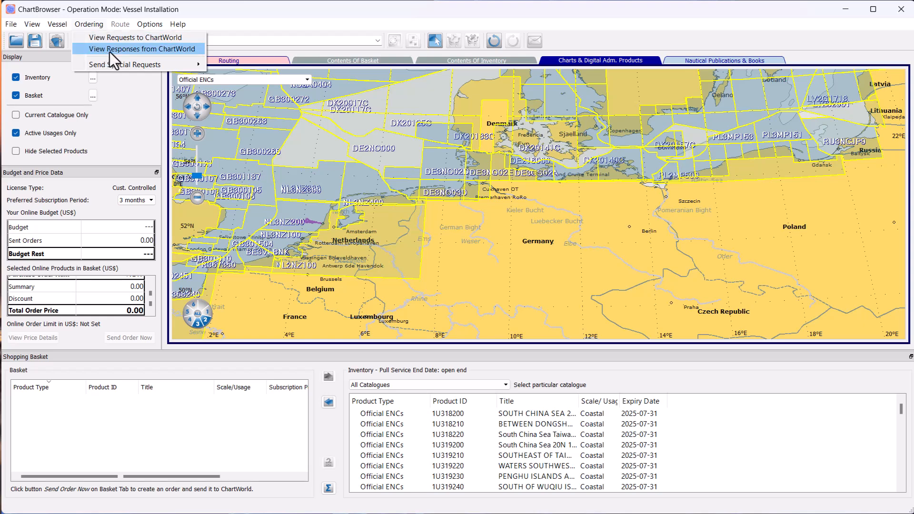
left_click(122, 49)
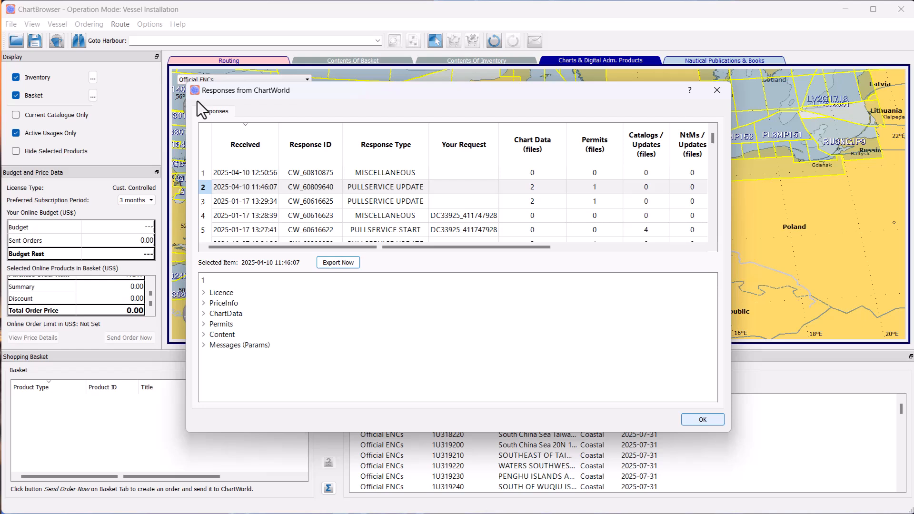
mouse_move(285, 111)
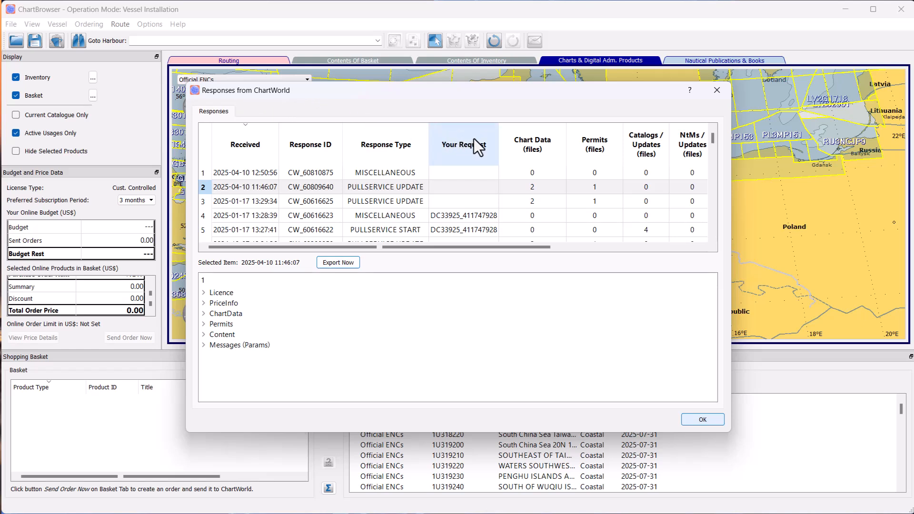
mouse_move(531, 154)
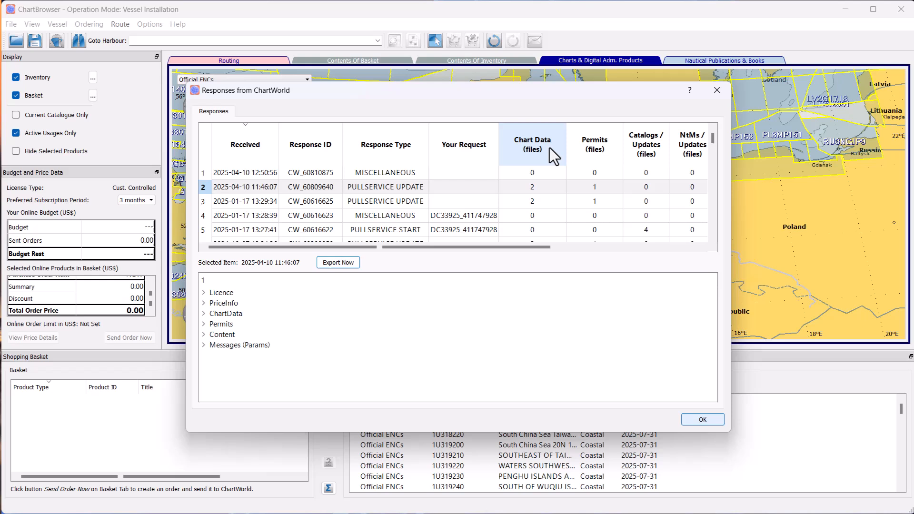
mouse_move(553, 193)
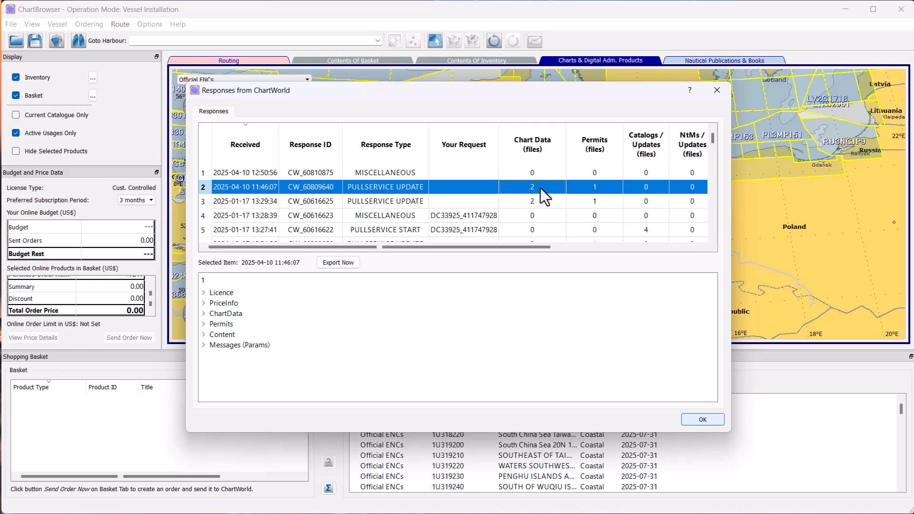
mouse_move(537, 200)
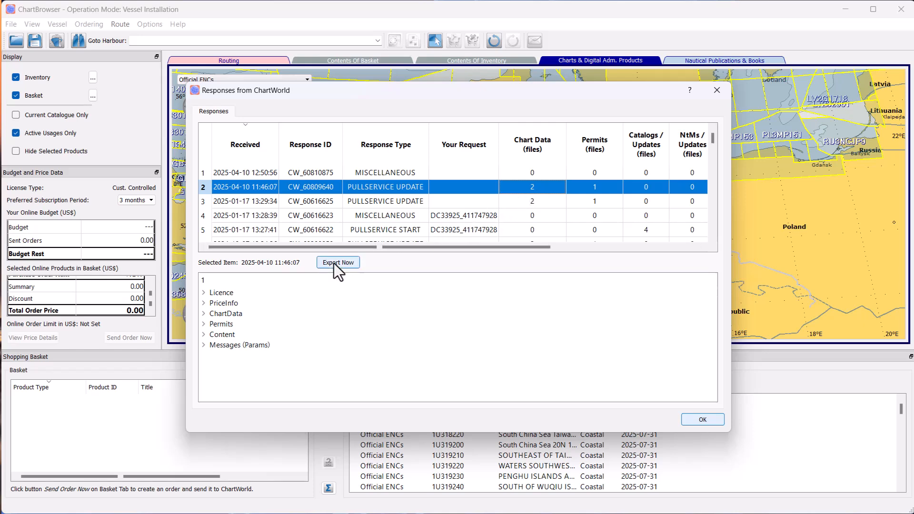
Step: Open export details for the PULLSERVICE UPDATE response CW_60809640
left_click(338, 262)
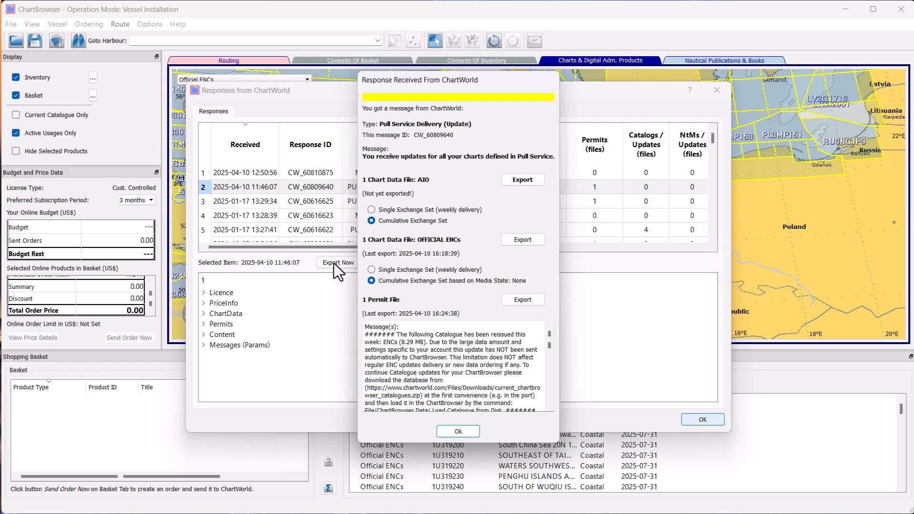
mouse_move(406, 257)
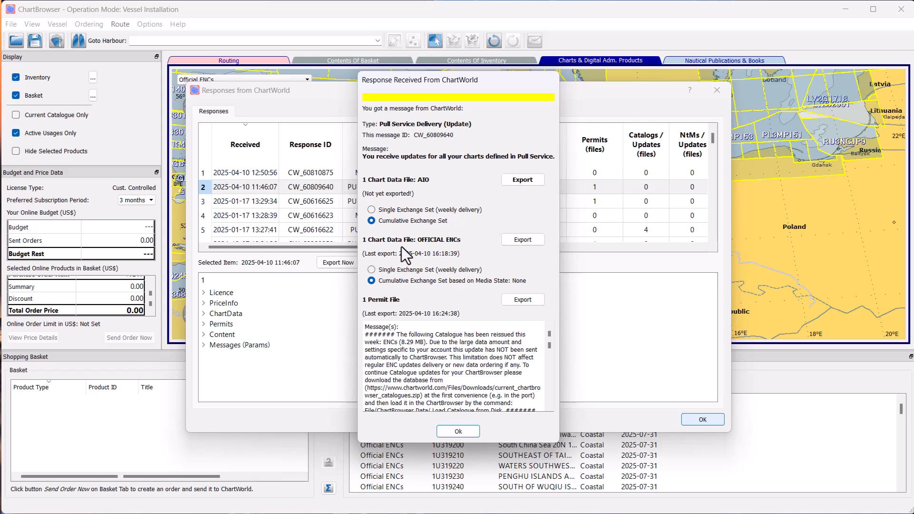
mouse_move(419, 195)
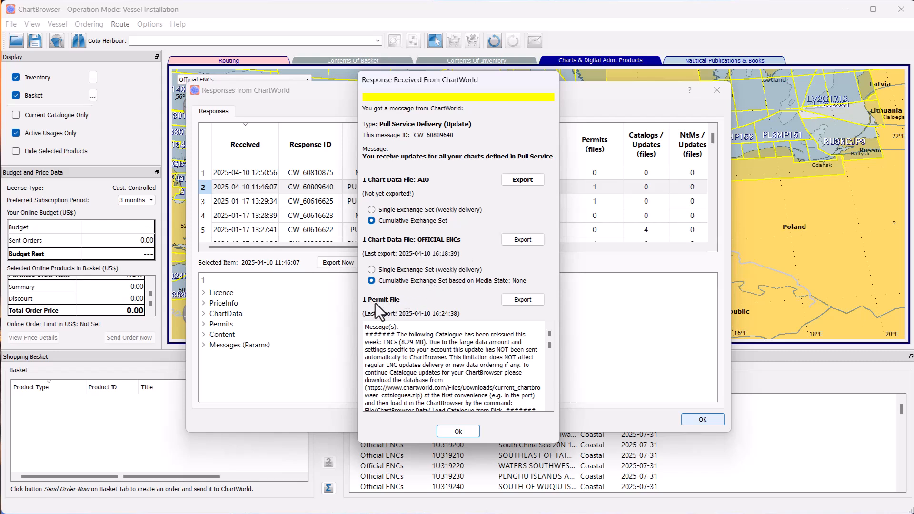
mouse_move(404, 311)
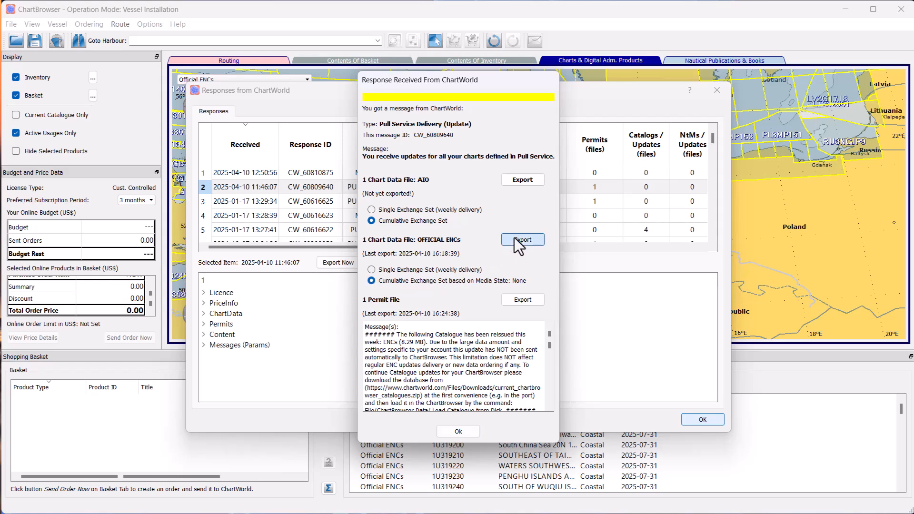
Step: Export the OFFICIAL ENCs chart data file and acknowledge the success and response messages
left_click(521, 239)
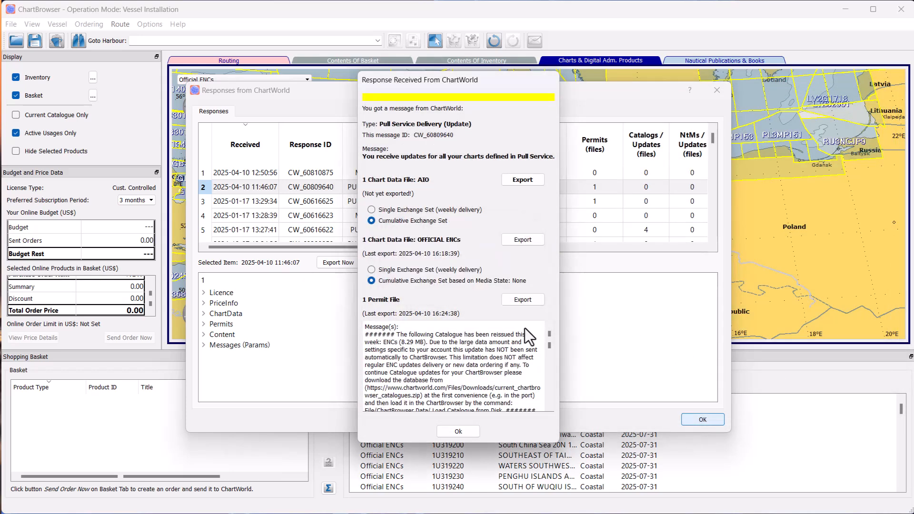
left_click(522, 239)
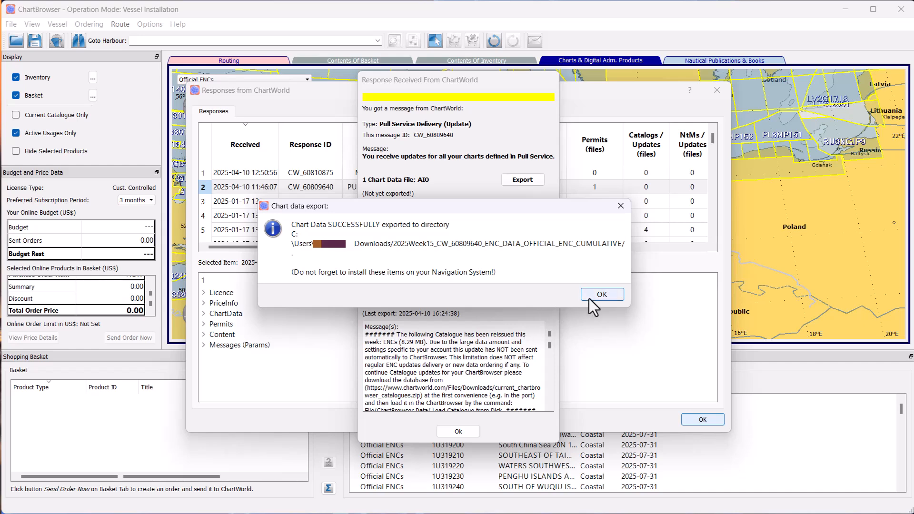
left_click(601, 294)
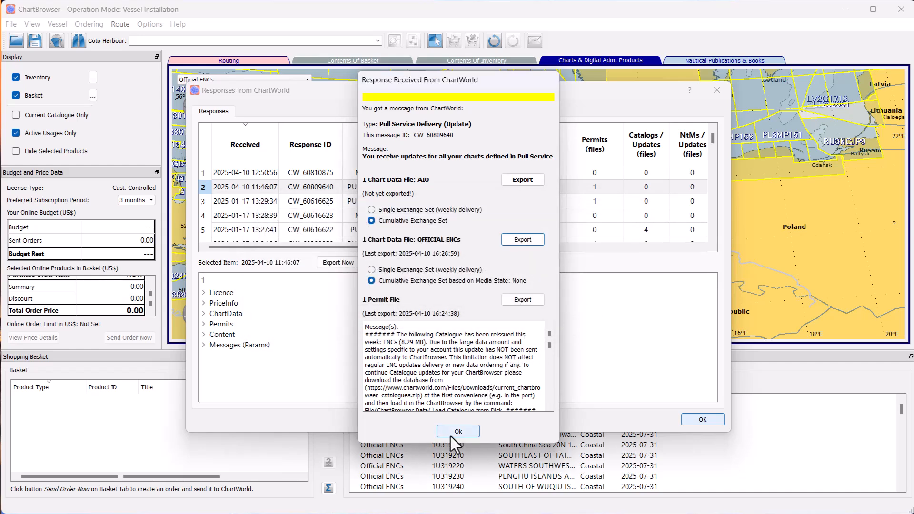
left_click(457, 432)
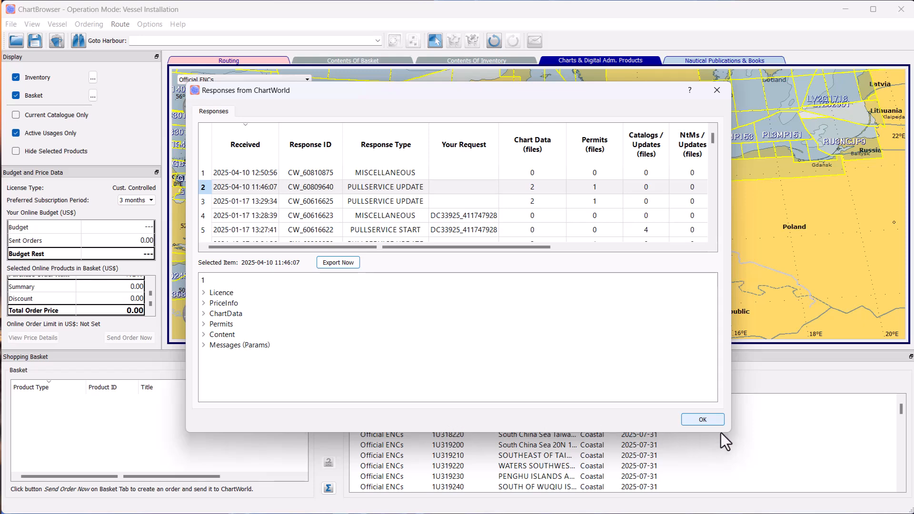
left_click(702, 419)
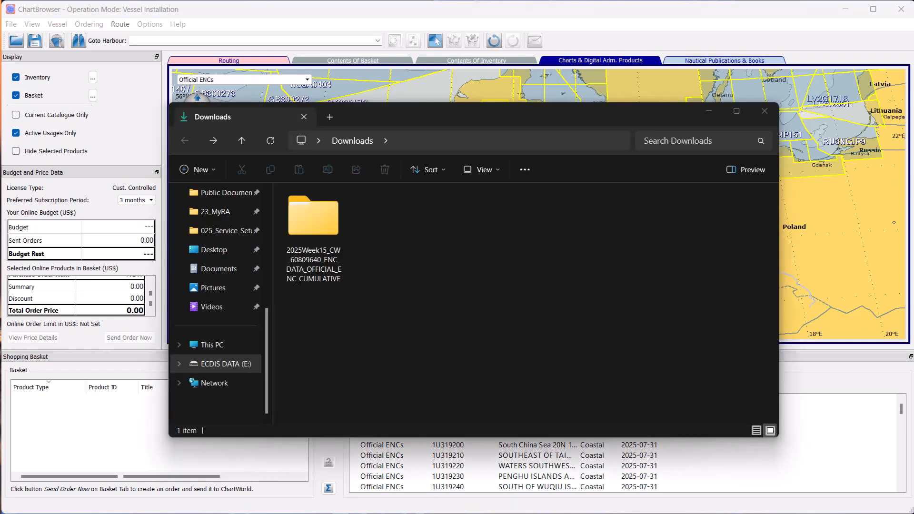
Step: Move the 2025Week15 ENC folder to ECDIS DATA (E:) and open the drive's context menu
left_click(314, 216)
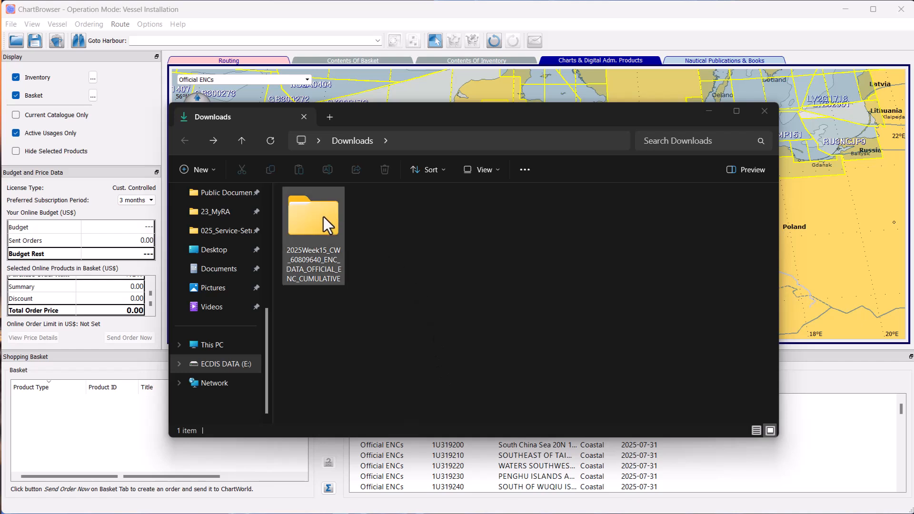
left_click(313, 216)
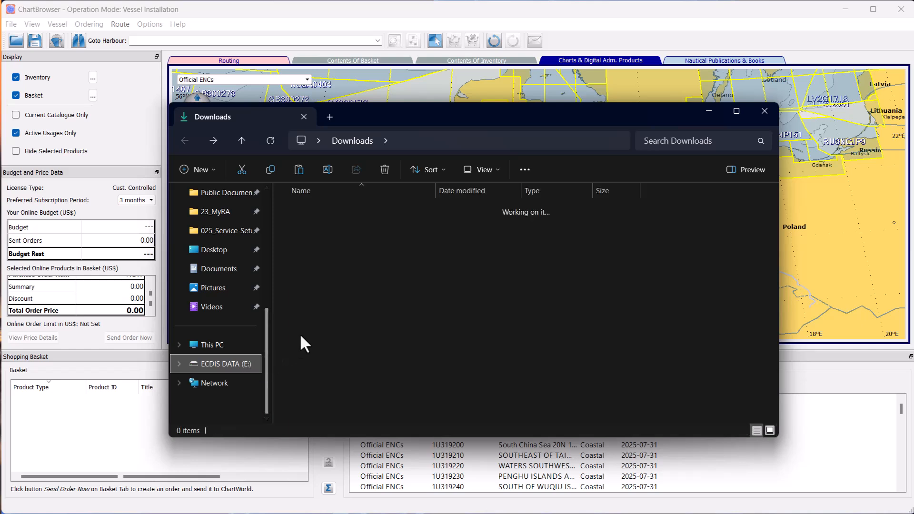
right_click(377, 301)
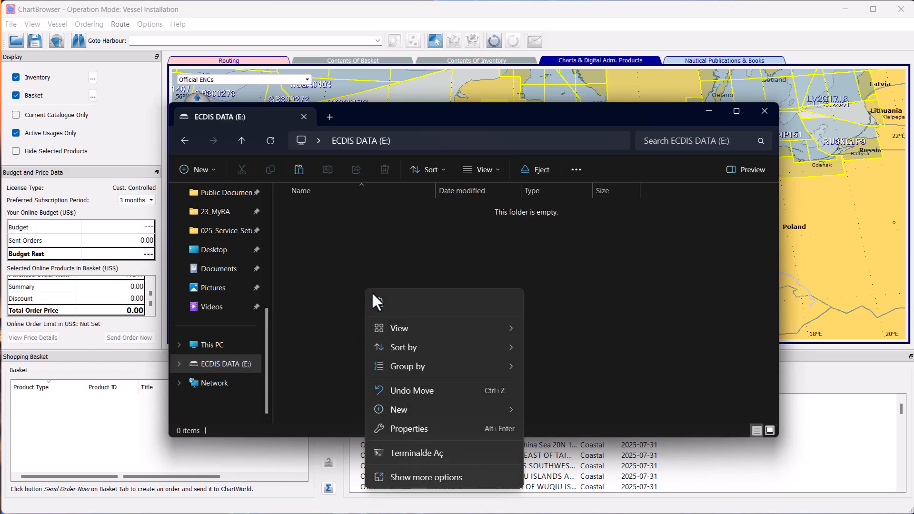